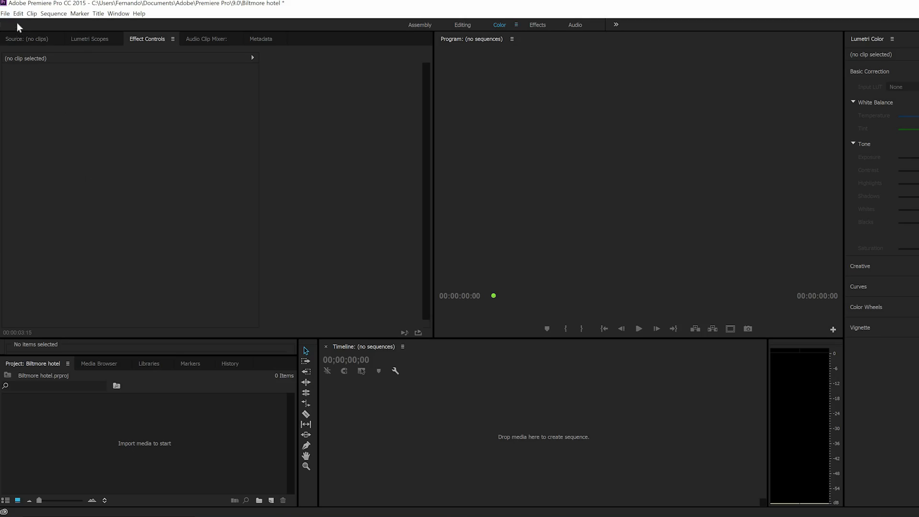
Open the Import dialog from the File menu after glancing through the Edit menu
click(18, 12)
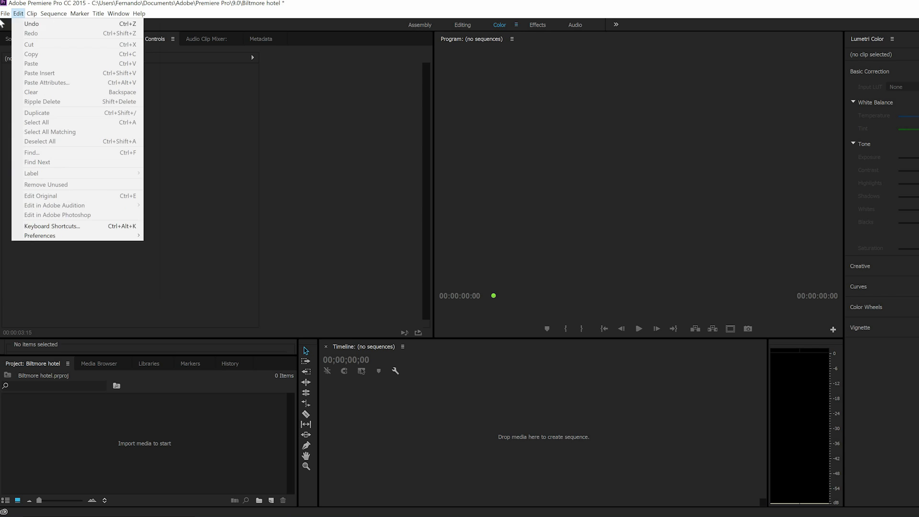
click(6, 13)
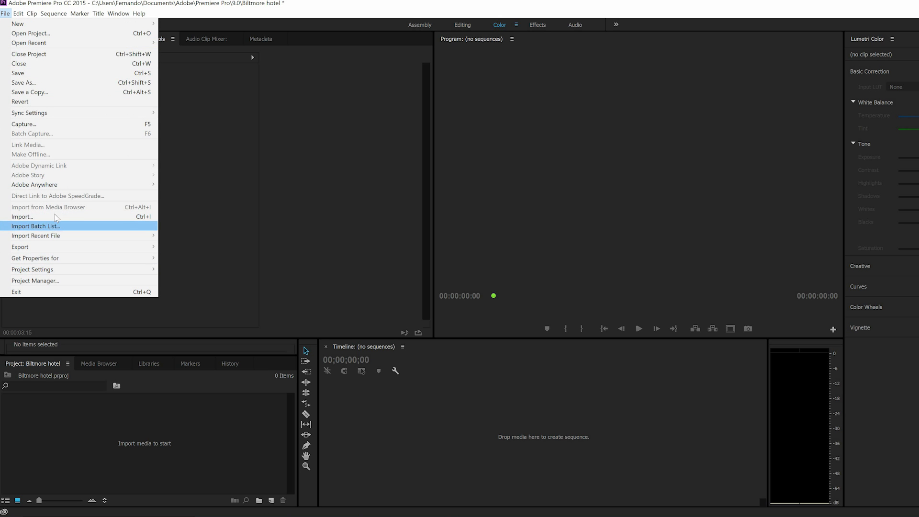
click(22, 216)
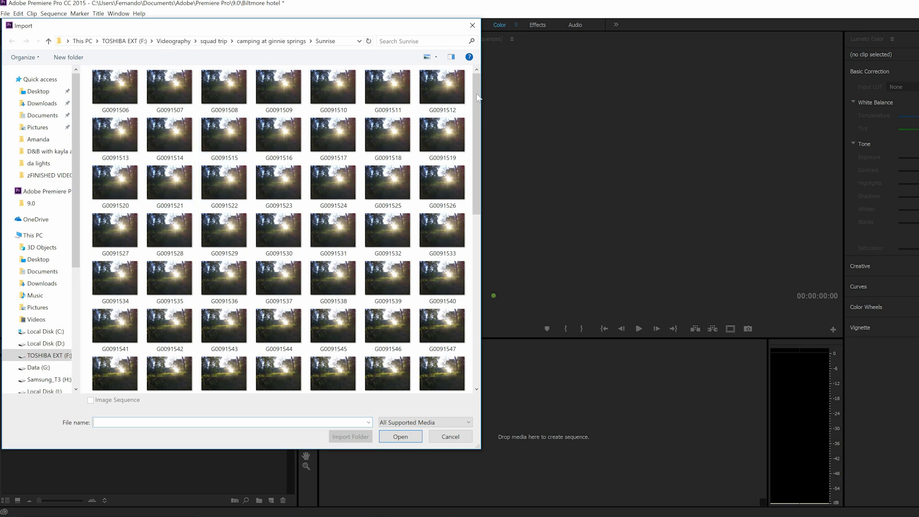
Select G0091506 in the Sunrise folder with the Image Sequence option enabled for import
scroll(down, 3)
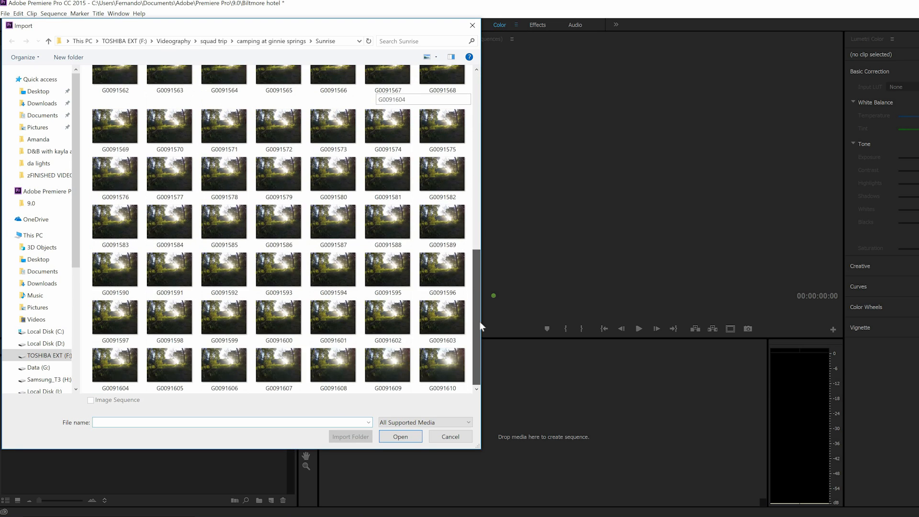
scroll(up, 3)
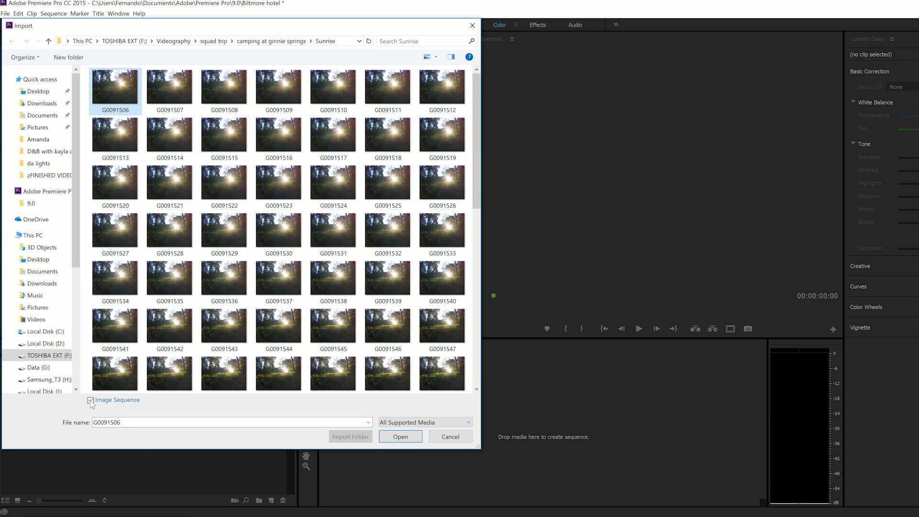
click(91, 401)
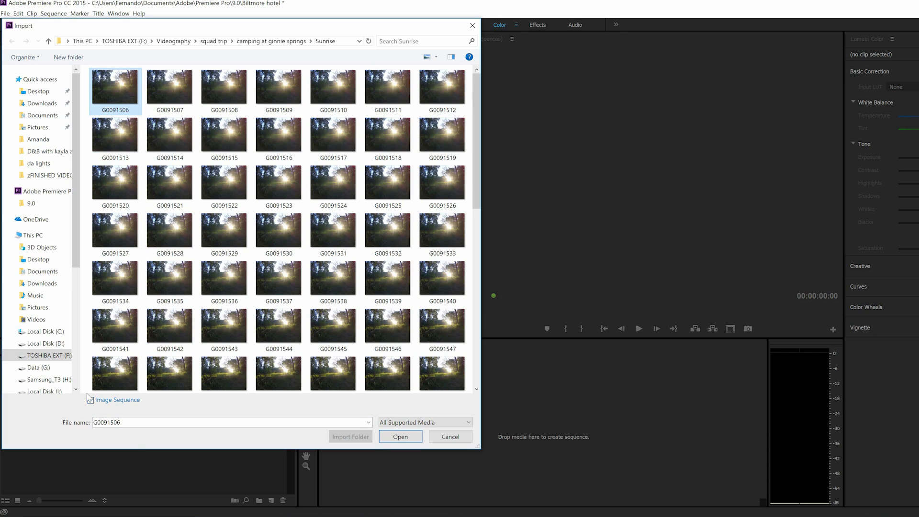
click(90, 400)
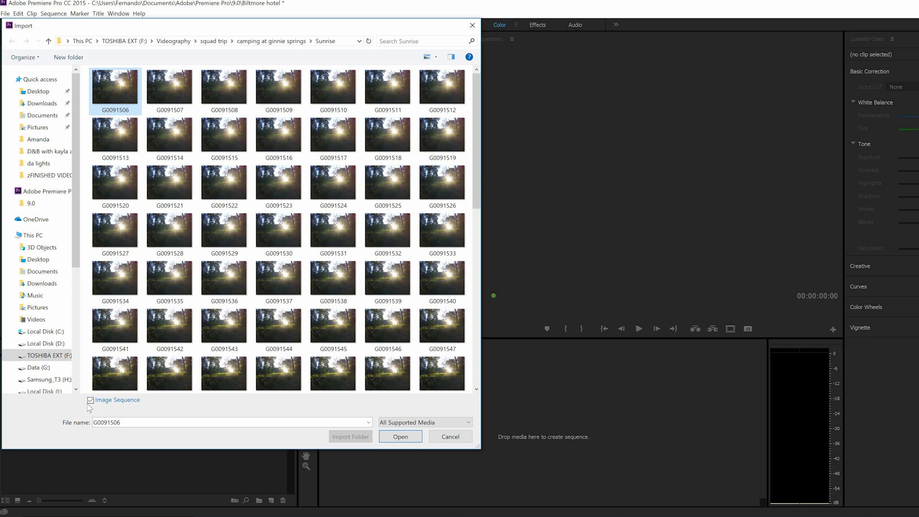
click(90, 400)
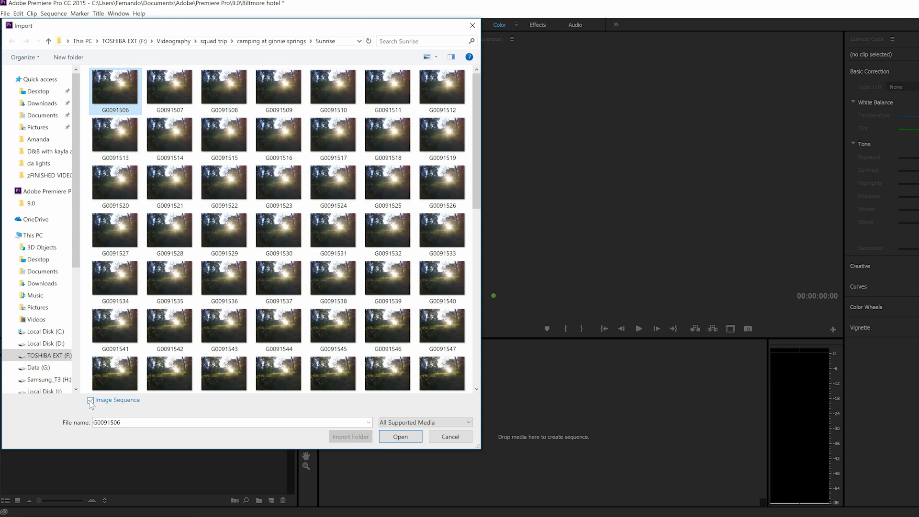
click(90, 401)
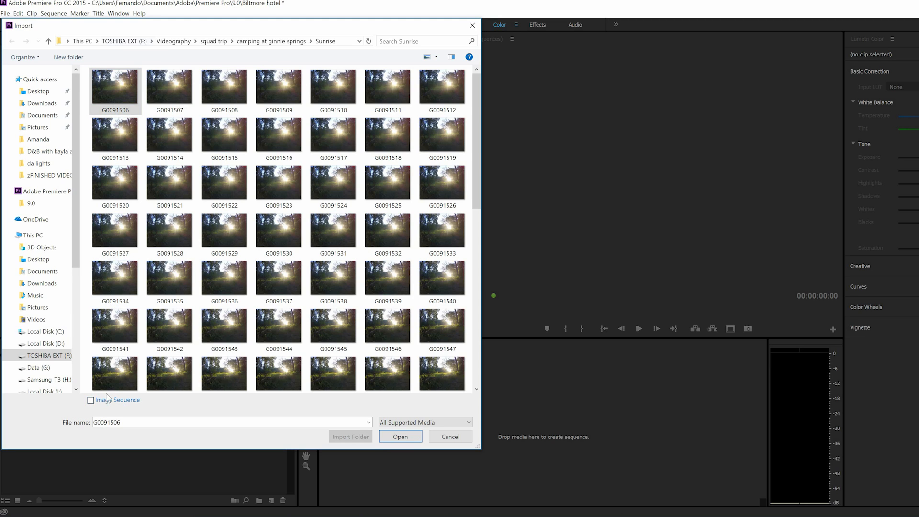
click(90, 400)
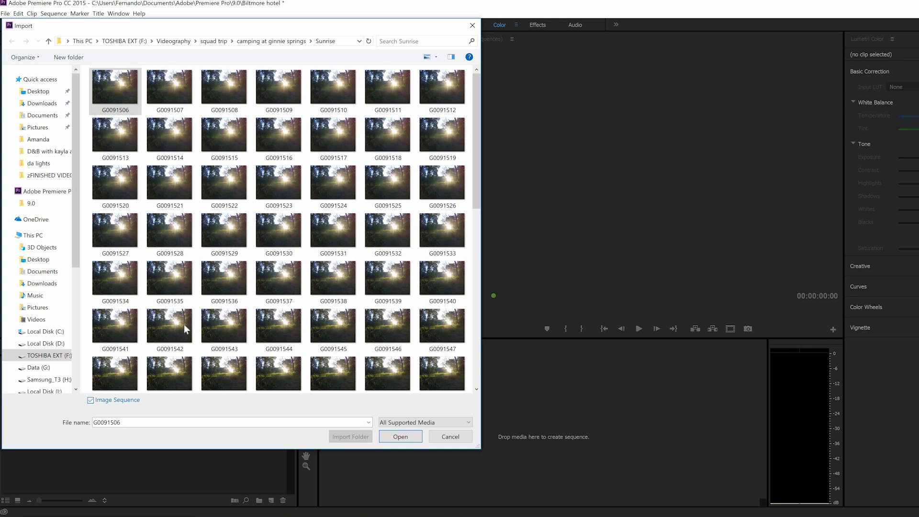
mouse_move(401, 442)
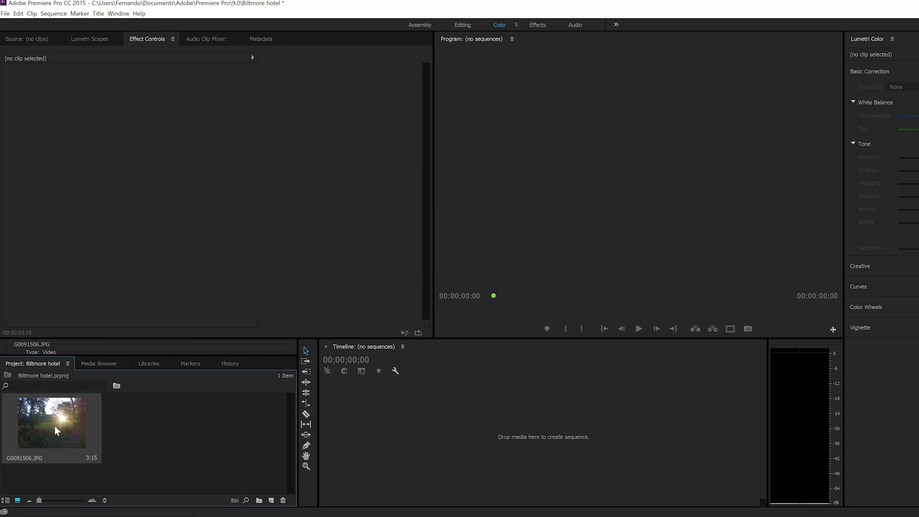
mouse_move(326, 403)
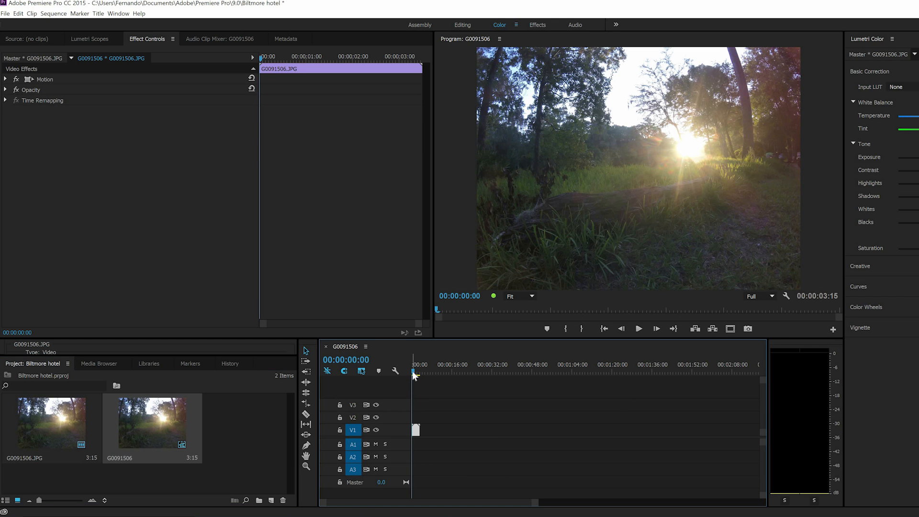
mouse_move(357, 449)
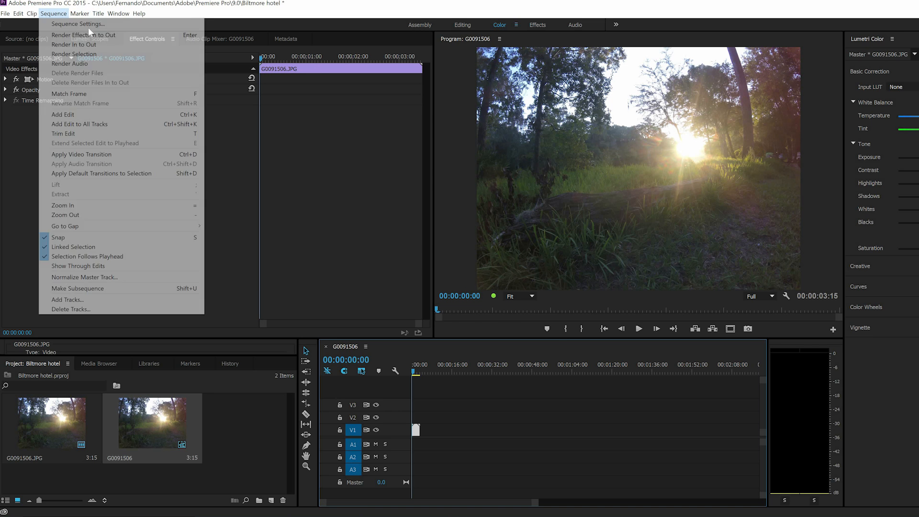
Set the sequence's horizontal frame size to 1920 and confirm deleting previews
click(77, 24)
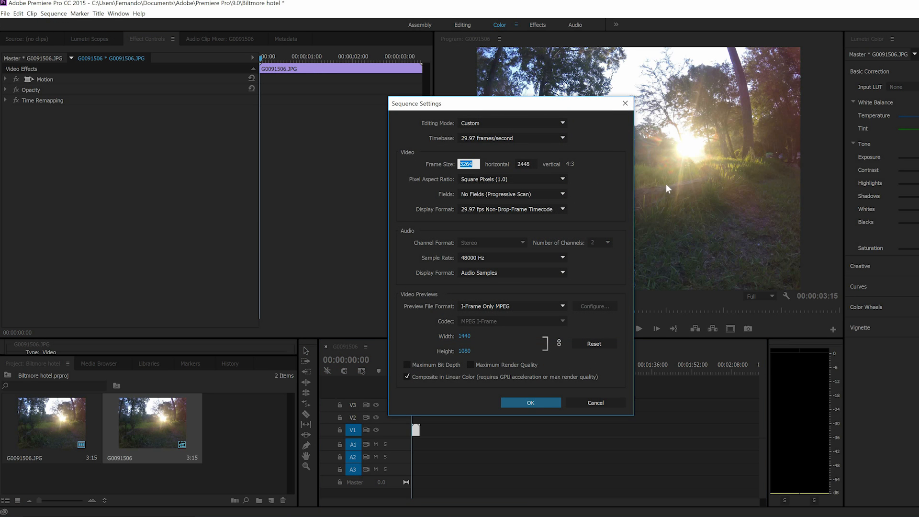
text(1920)
click(527, 164)
text(1080)
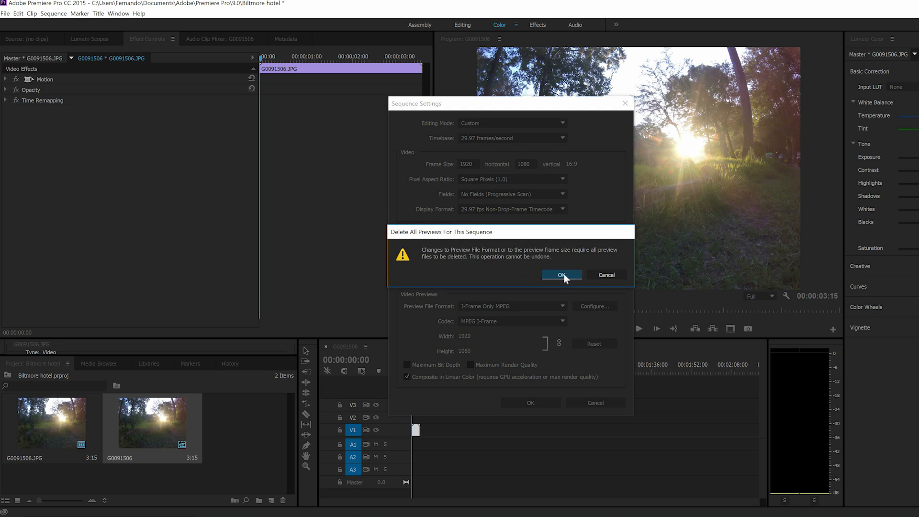
click(560, 275)
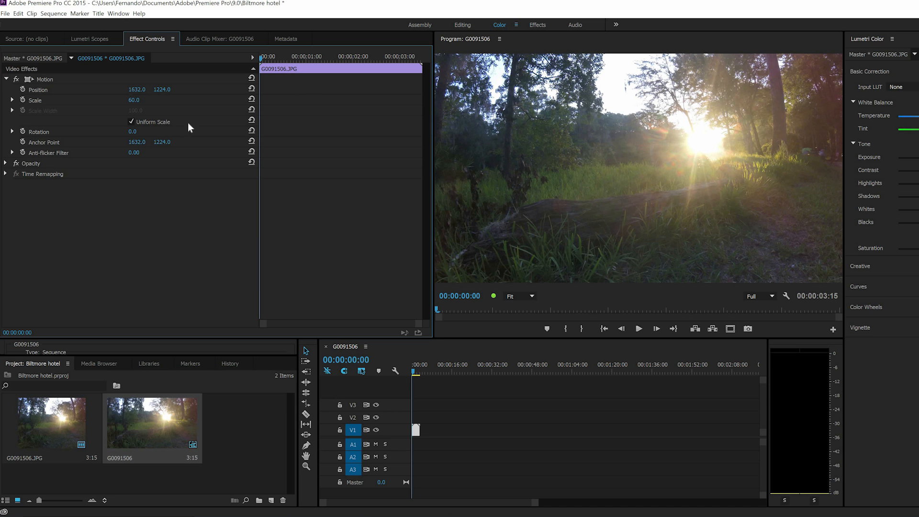
Set the sunrise clip's Scale to 60 in Effect Controls
double_click(134, 100)
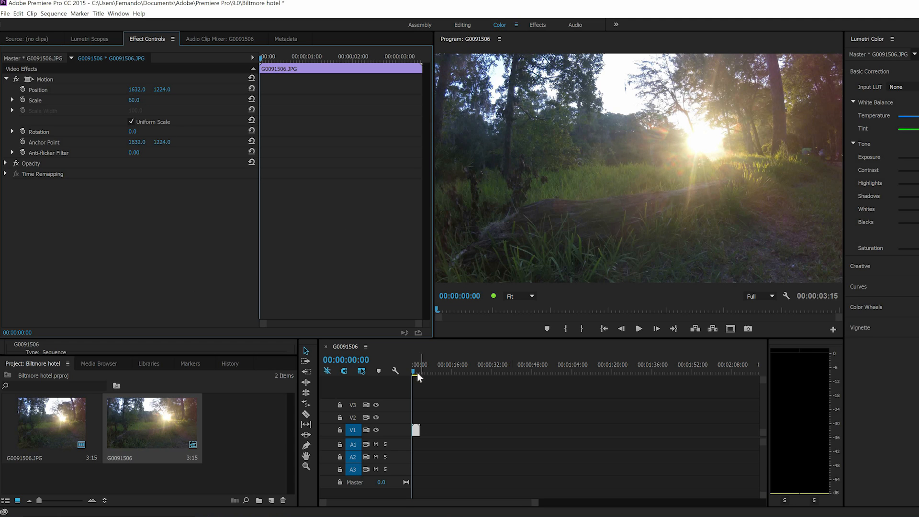
mouse_move(411, 469)
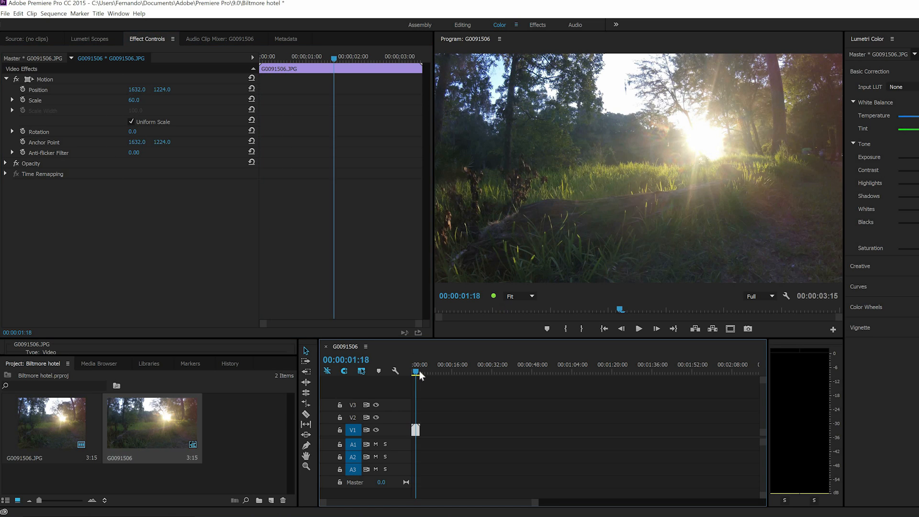
Keyframe Scale at 60 near the clip's end and raise the starting scale to 102
click(419, 372)
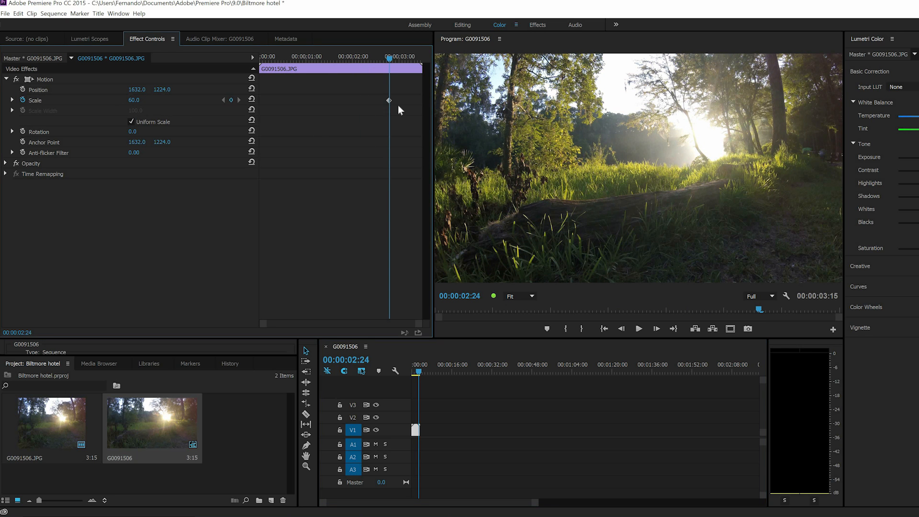
mouse_move(419, 105)
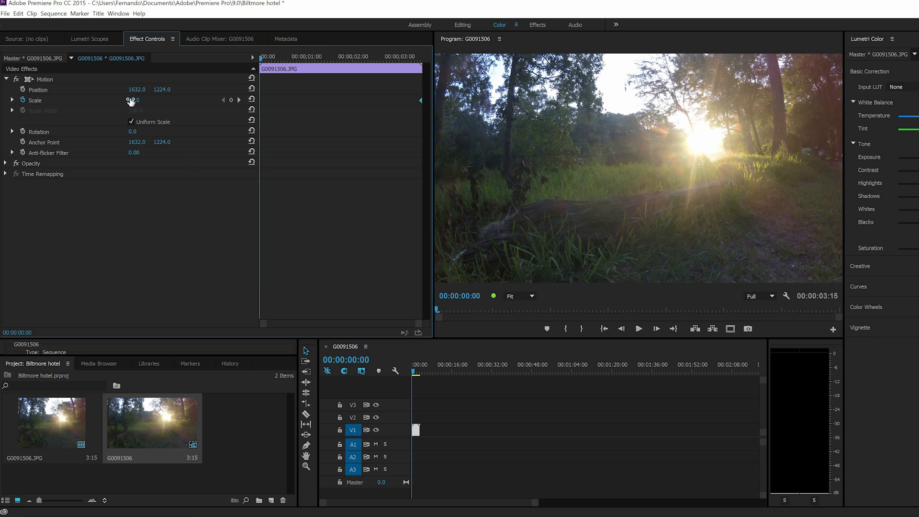
drag(133, 100, 131, 100)
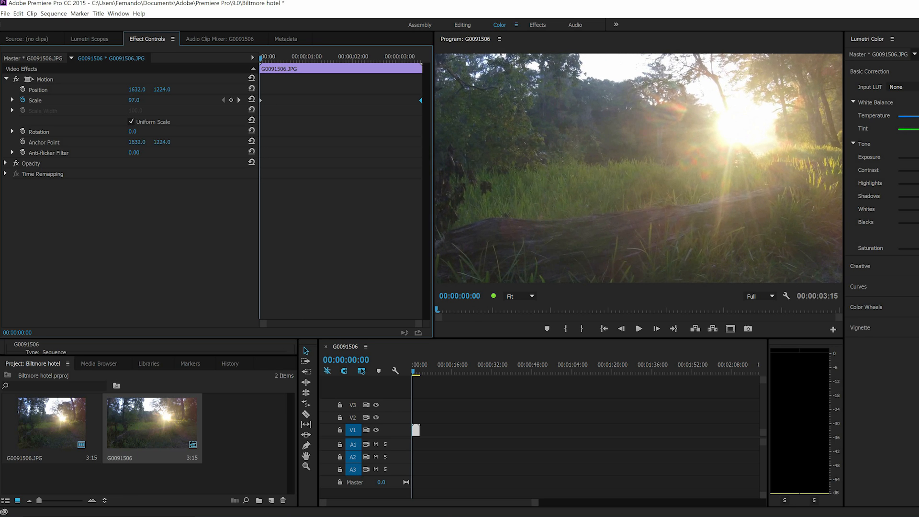
drag(134, 100, 140, 99)
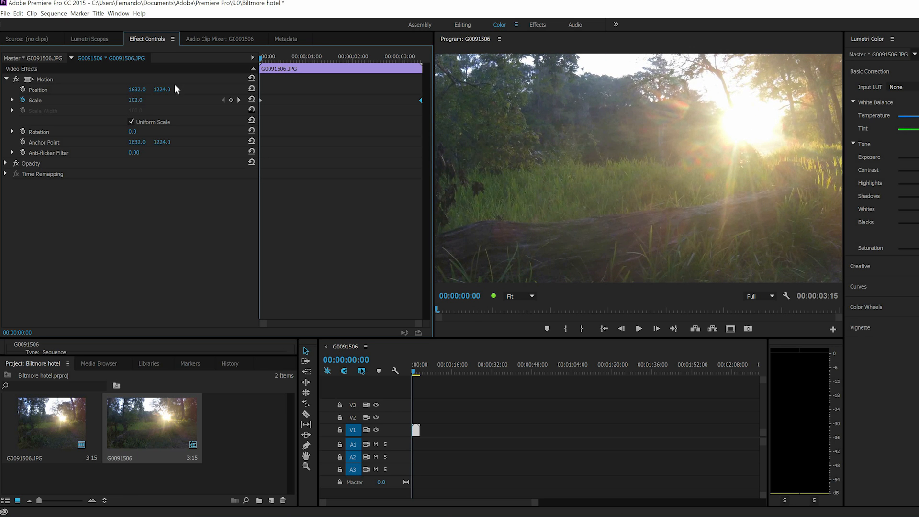